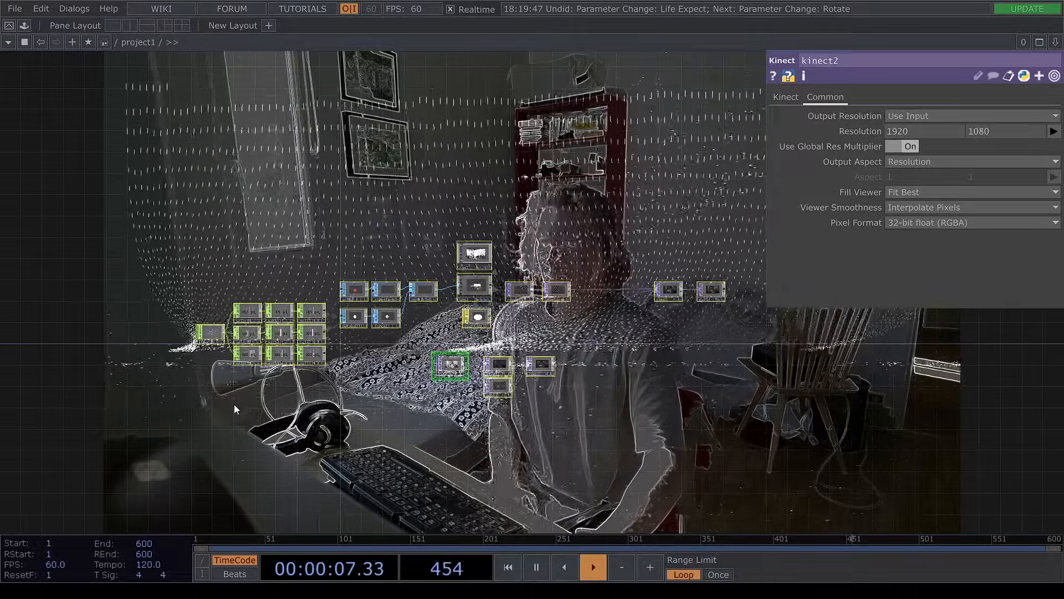
# Delete the existing operators and set the new Kinect TOP's Image to Color.
pyautogui.press('Delete')
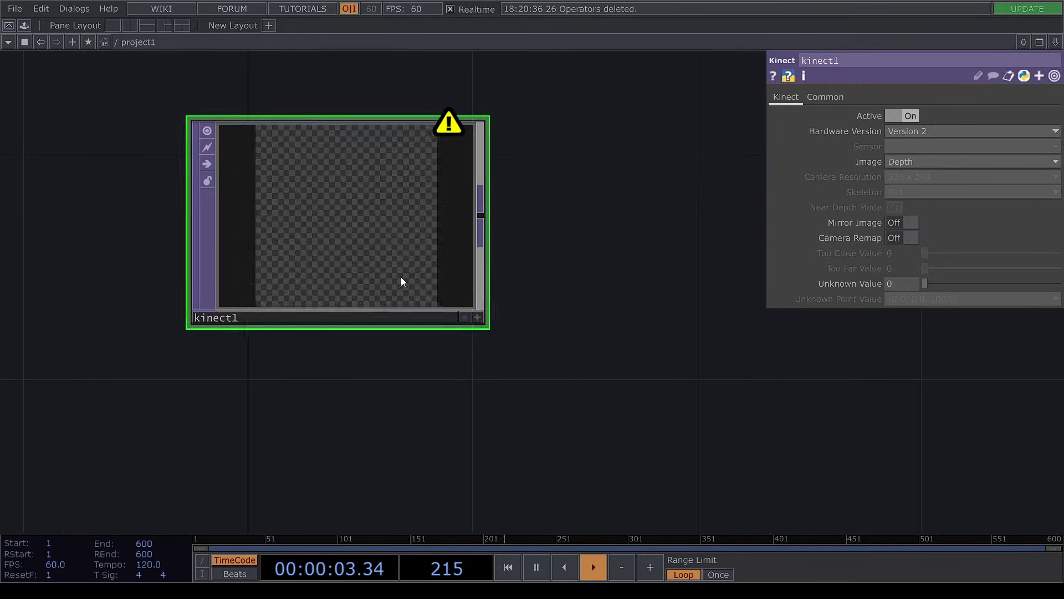
pyautogui.click(971, 161)
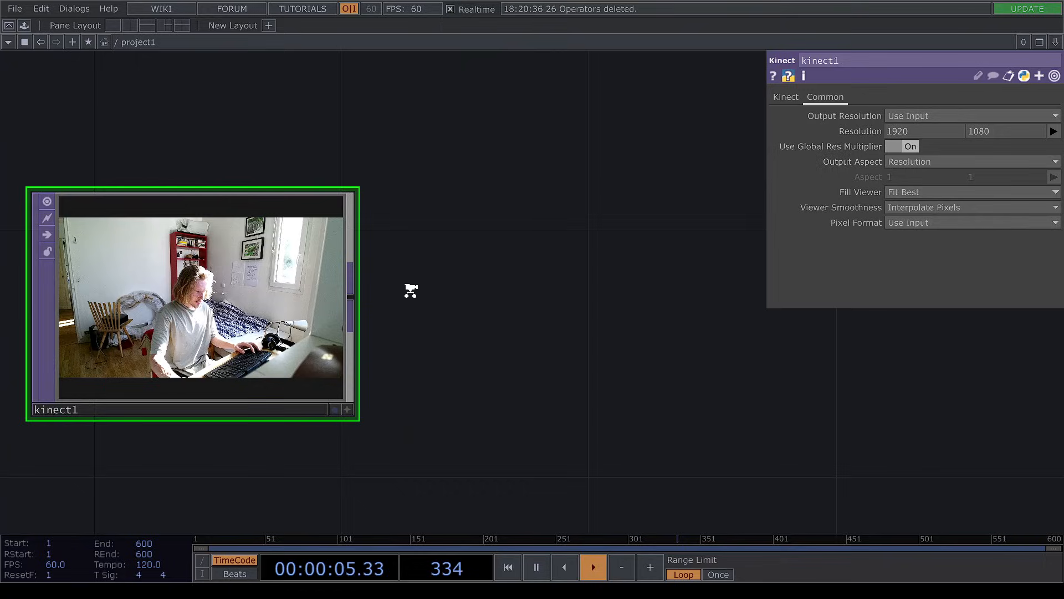
pyautogui.click(972, 222)
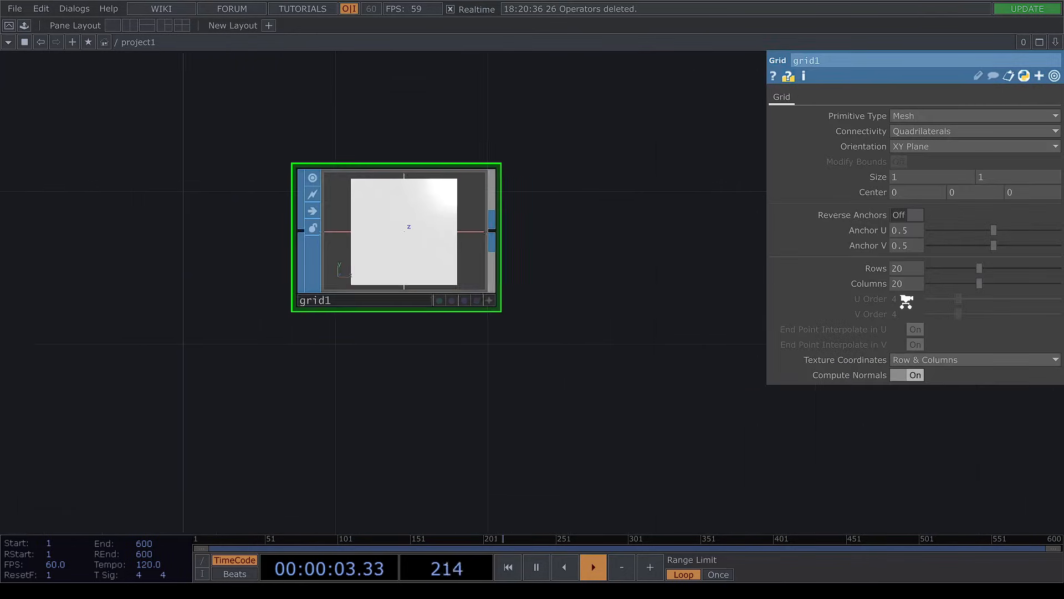
# Make the Grid SOP 100 by 100 and orient it in the ZX plane.
pyautogui.write('100')
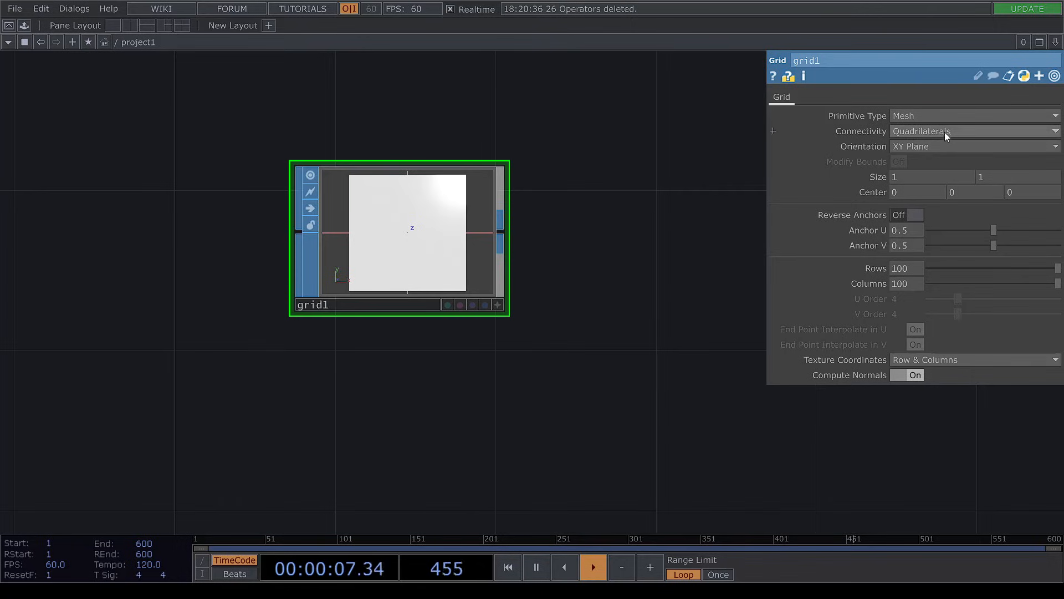
pyautogui.click(975, 146)
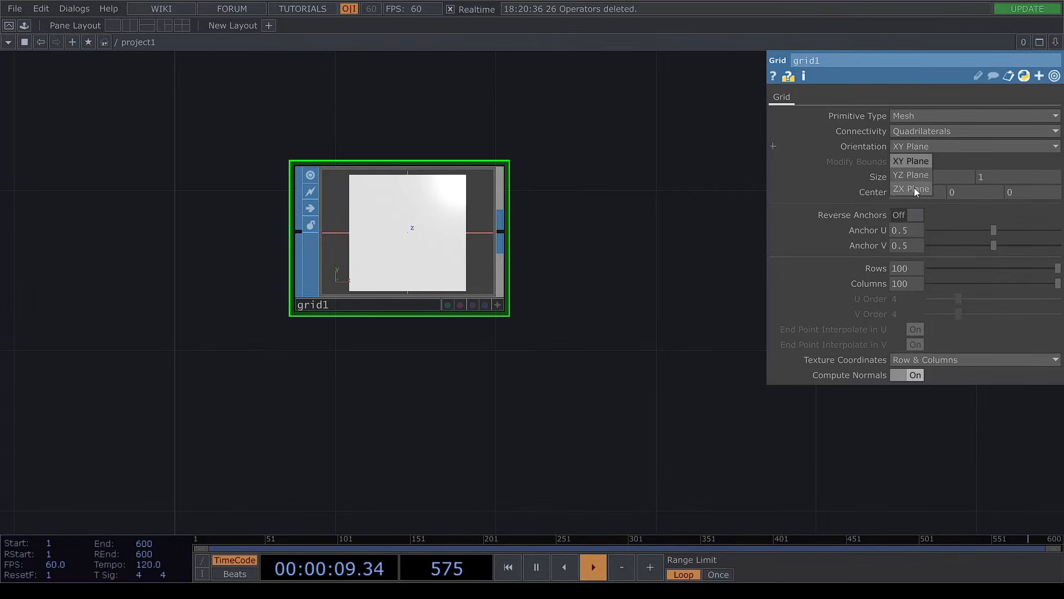
pyautogui.click(910, 189)
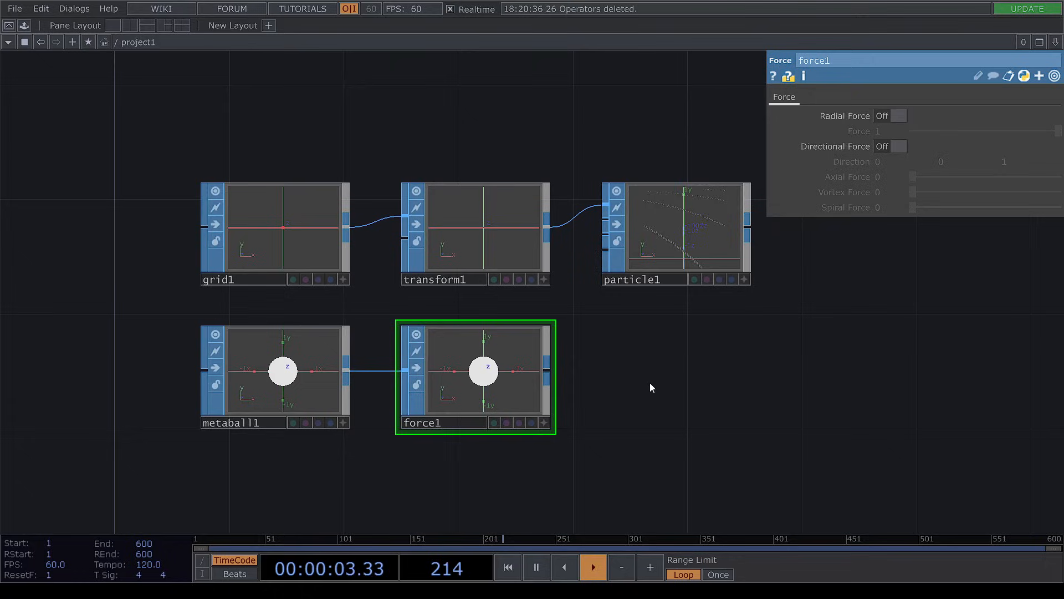
# Enable Radial and Directional Force on the Force SOP feeding the particles.
pyautogui.click(890, 116)
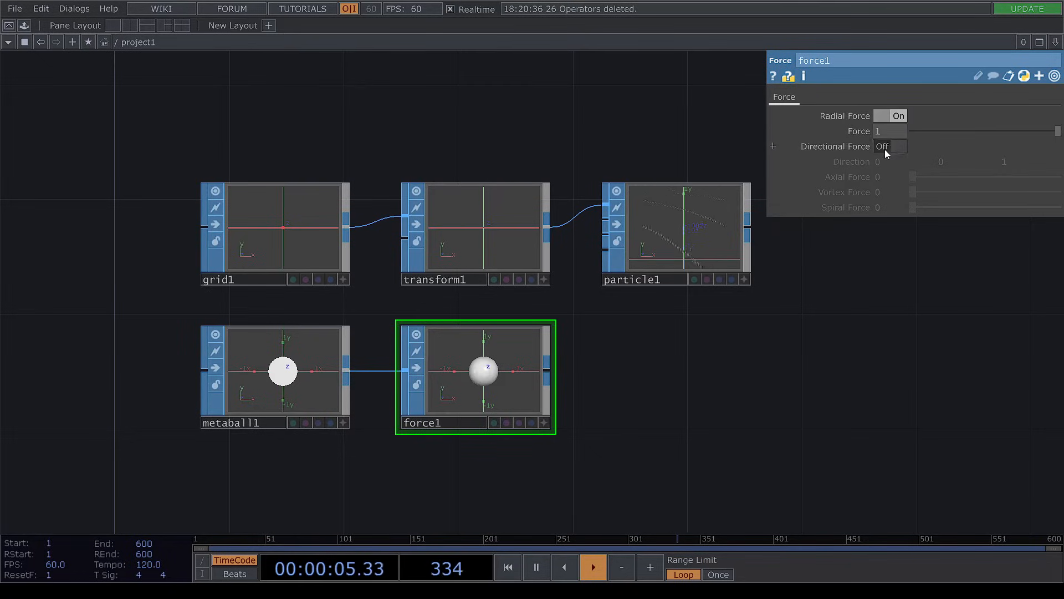
pyautogui.click(889, 146)
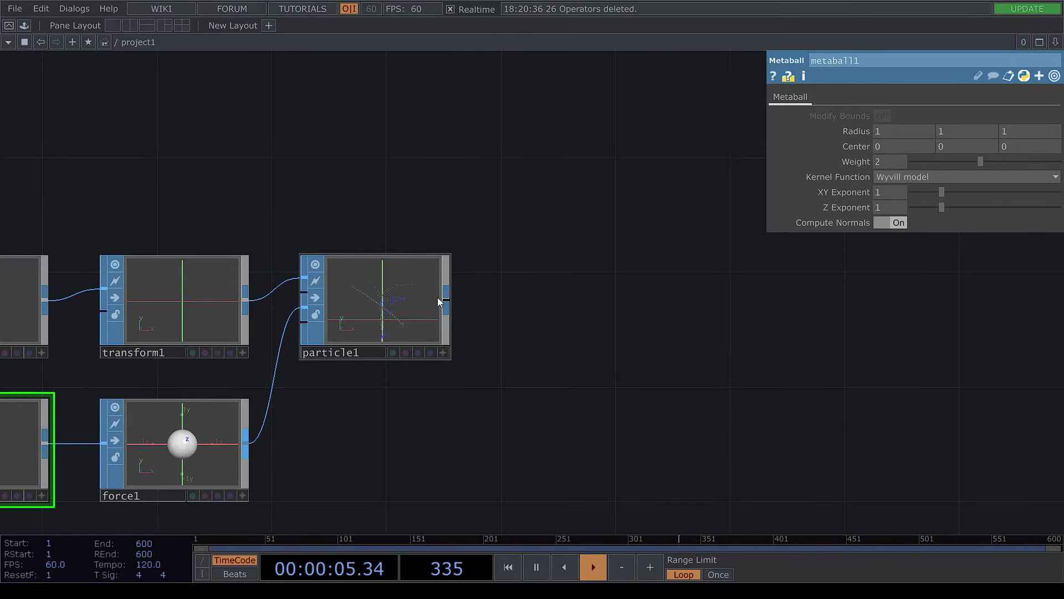
# Inspect the particle settings and choose the Composite TOP's blend Operation for the render.
pyautogui.click(377, 301)
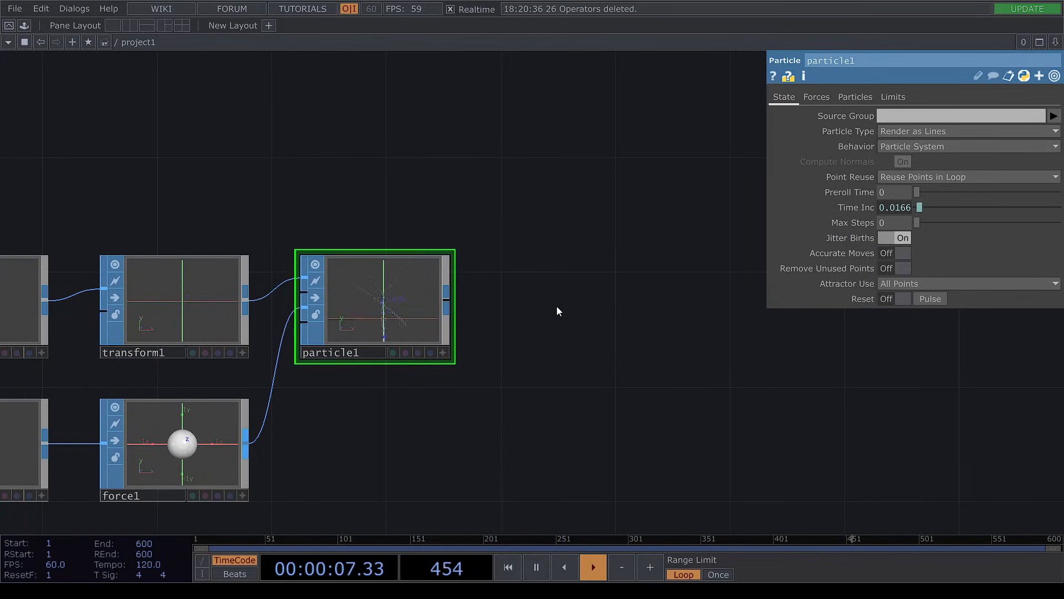
pyautogui.moveTo(341, 248)
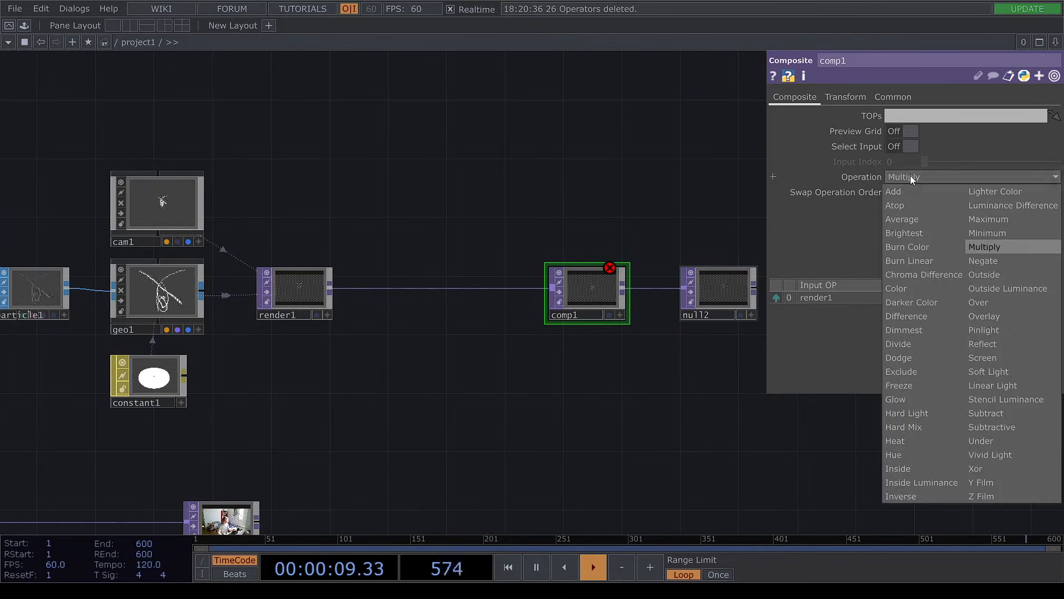
pyautogui.click(892, 191)
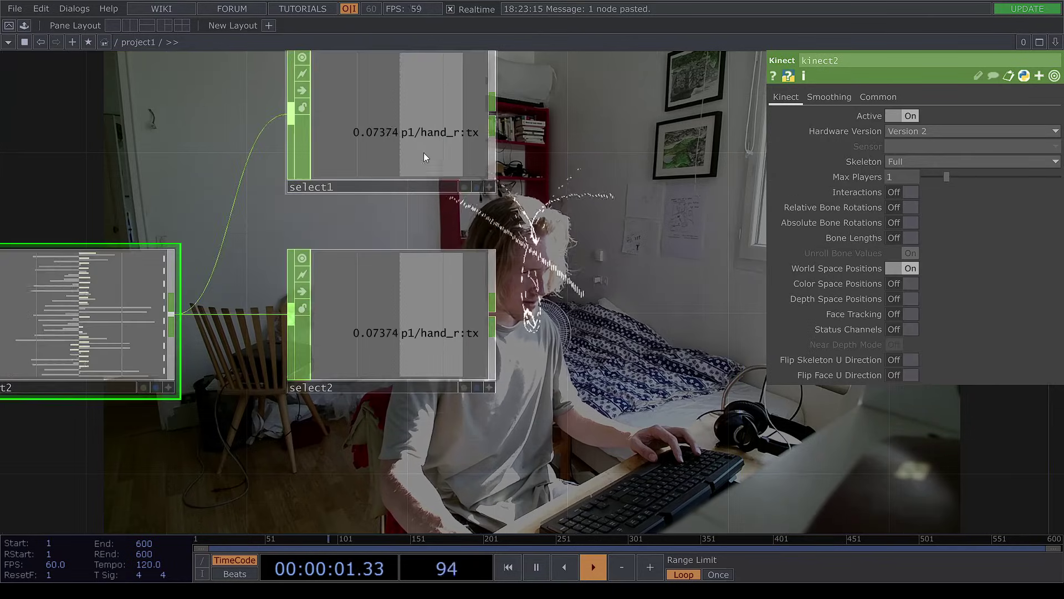
# Select the right-hand p1/hand_r:tx and ty channels from the Kinect CHOP skeleton data.
pyautogui.click(385, 127)
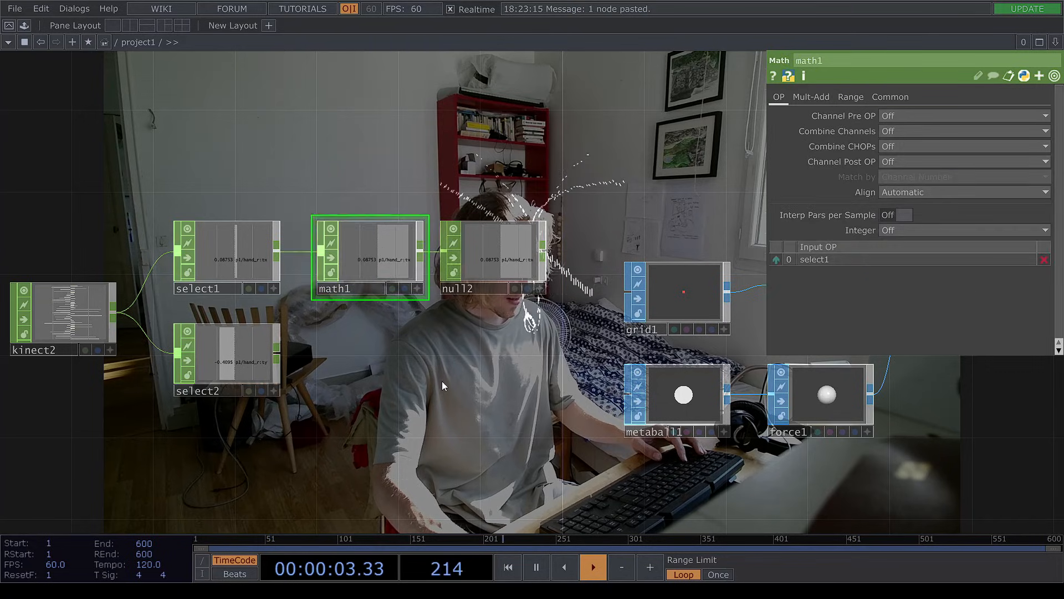
pyautogui.click(811, 97)
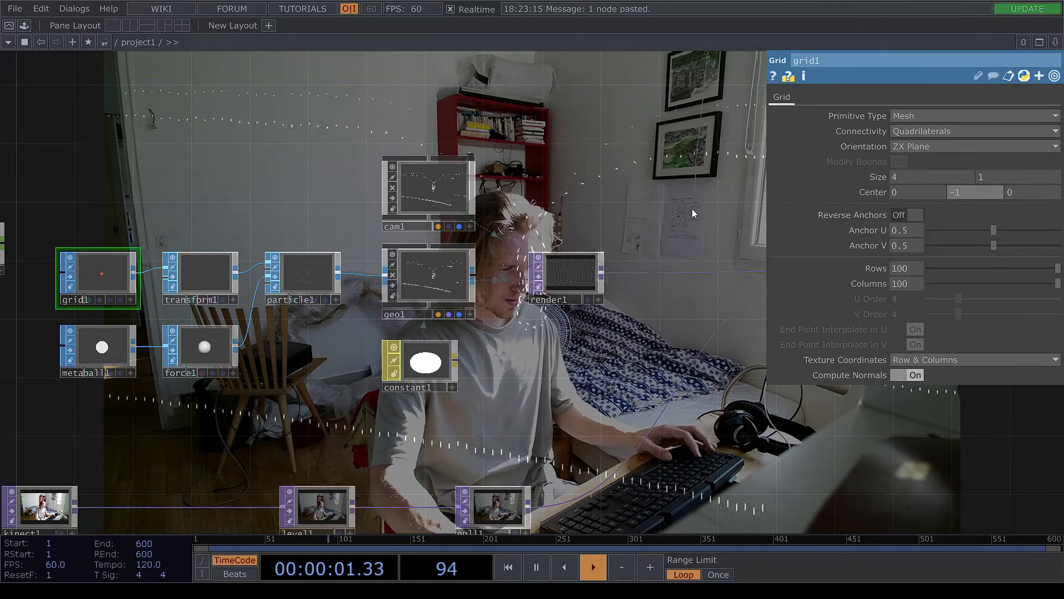
# Set grid1 Size X to 4 and Center Y to -1.
pyautogui.click(202, 273)
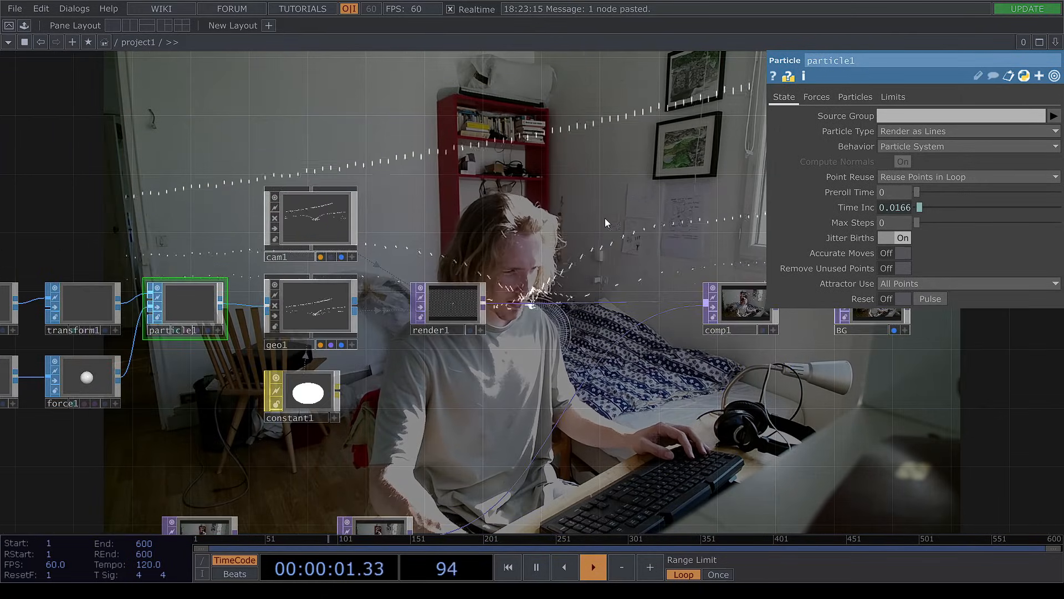
pyautogui.click(855, 97)
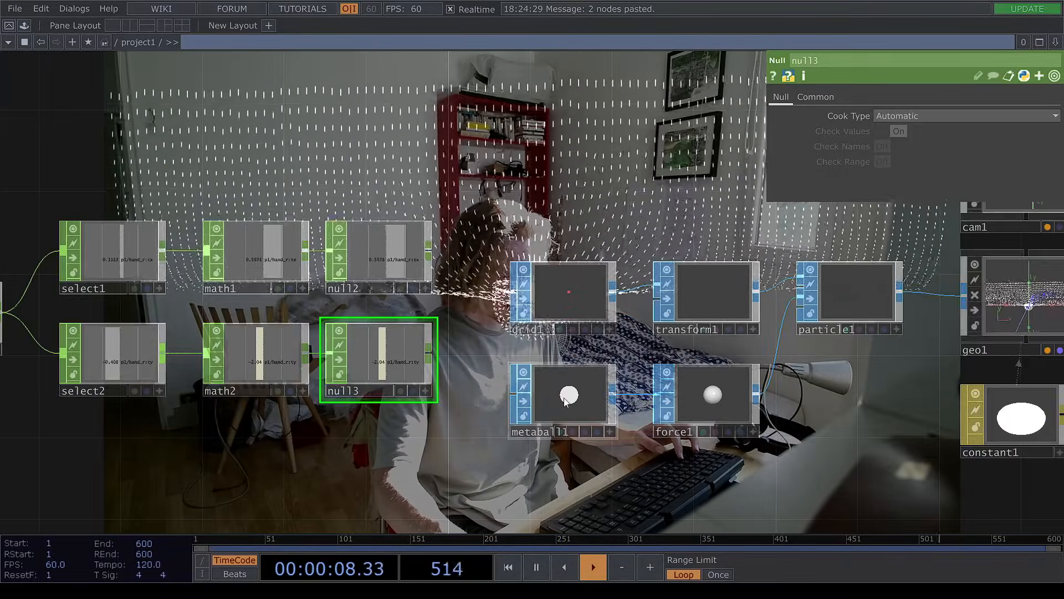
# Export the hand x and y null channels onto metaball1's Center X and Y.
pyautogui.click(568, 396)
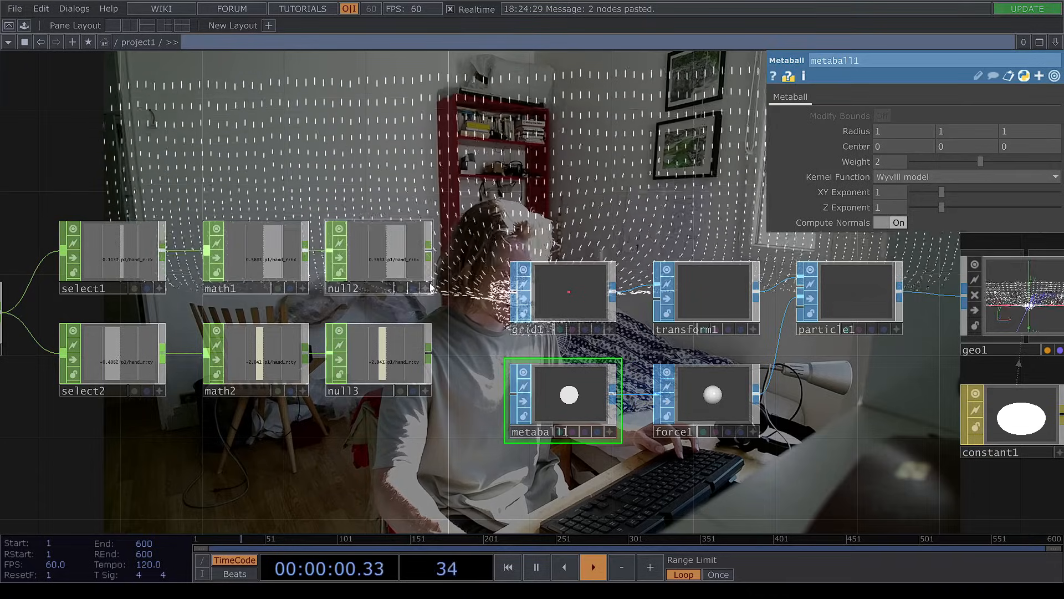
pyautogui.click(371, 357)
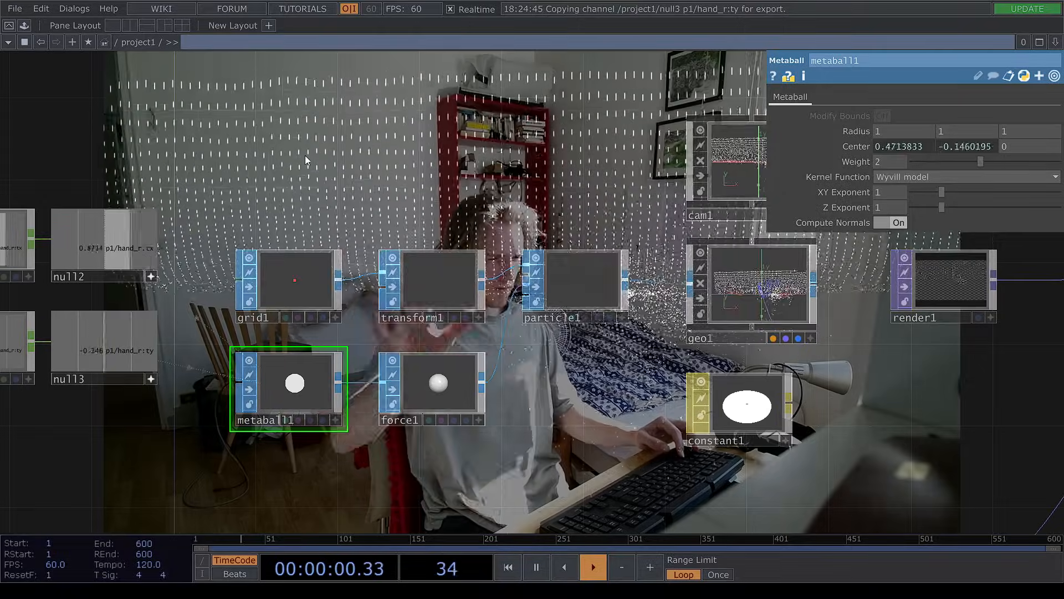
pyautogui.click(594, 566)
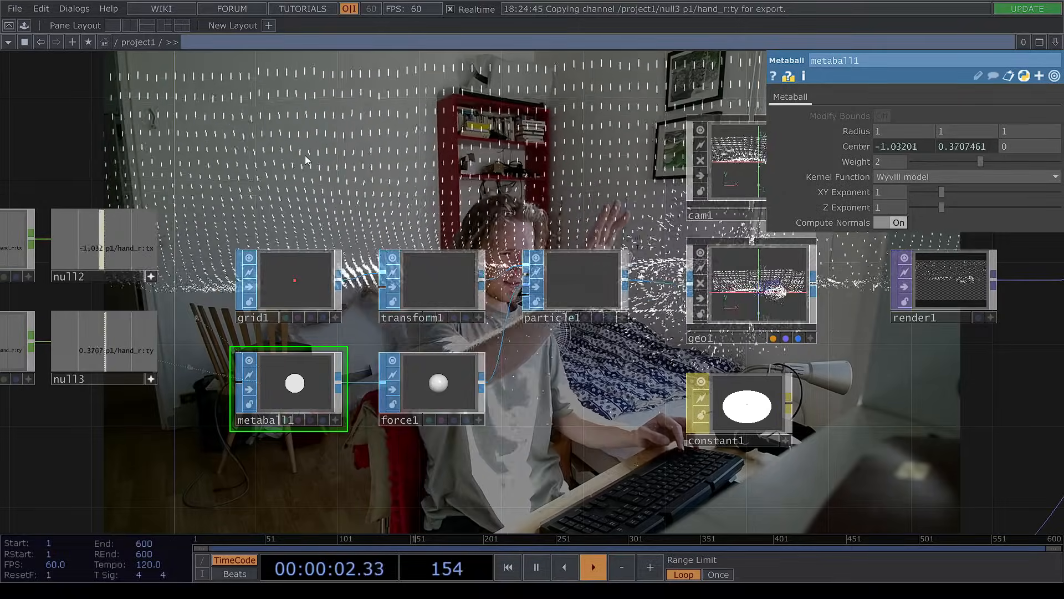
pyautogui.click(595, 567)
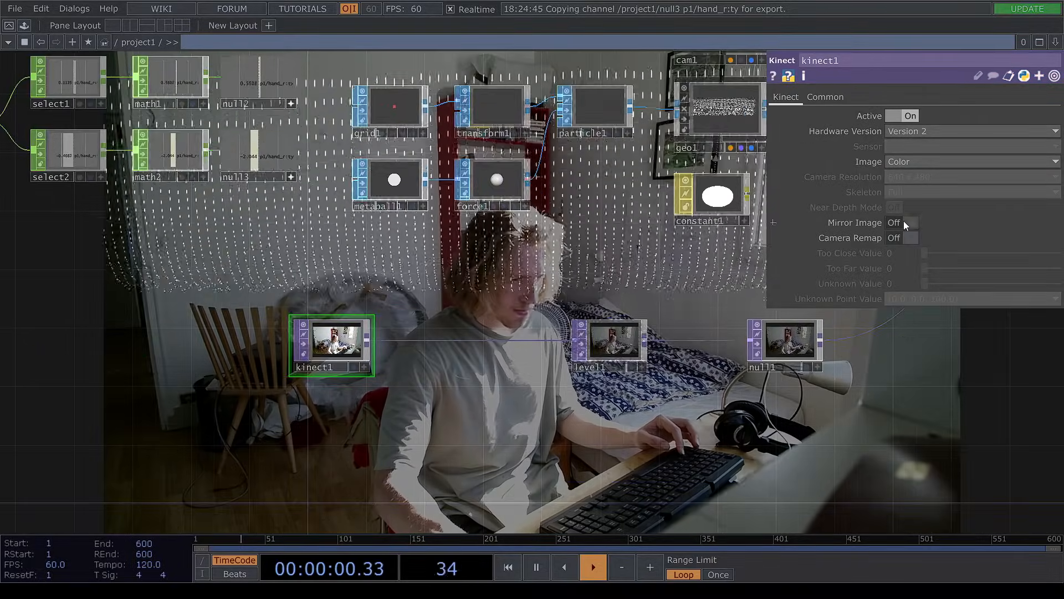
# Enable Mirror Image on the kinect1 TOP.
pyautogui.click(901, 223)
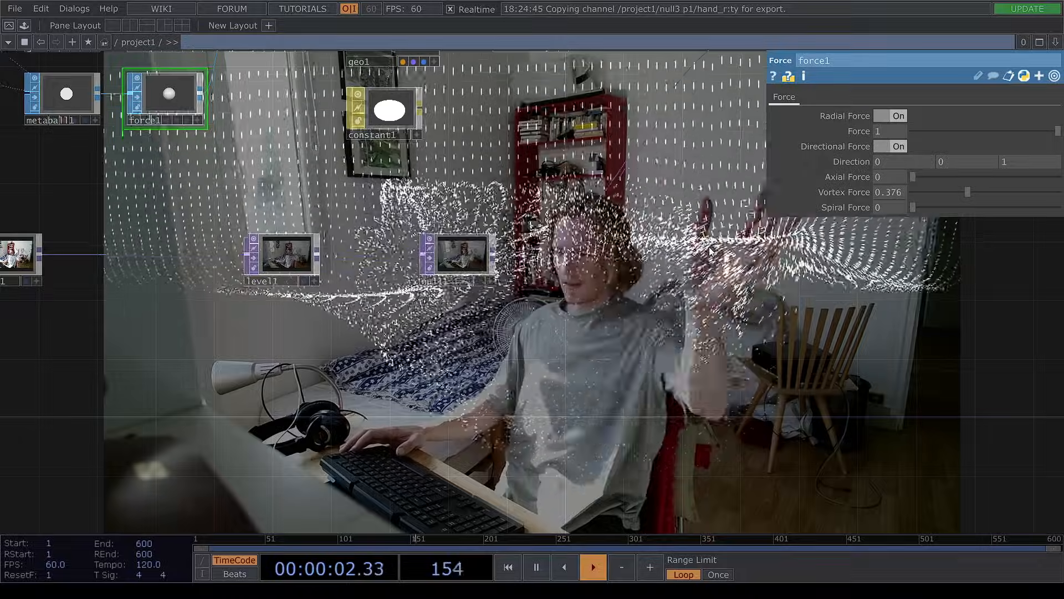
# Raise force1's Vortex Force to about 0.376 so particles swirl around the hand.
pyautogui.click(594, 566)
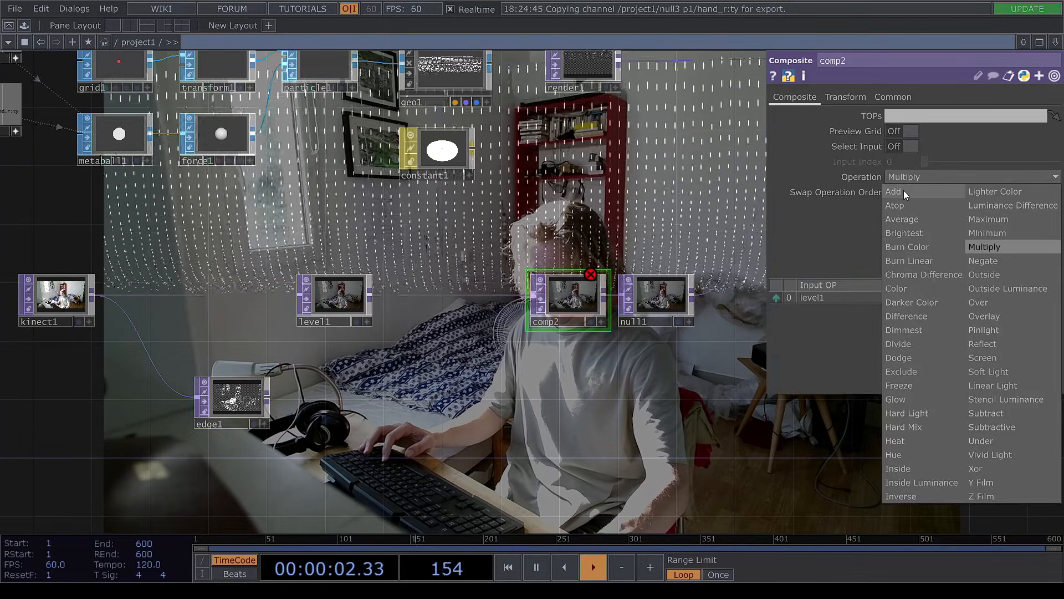
# Set comp2's Operation to Add for the edge image and lower level1 Brightness 1 to 0.14.
pyautogui.click(893, 191)
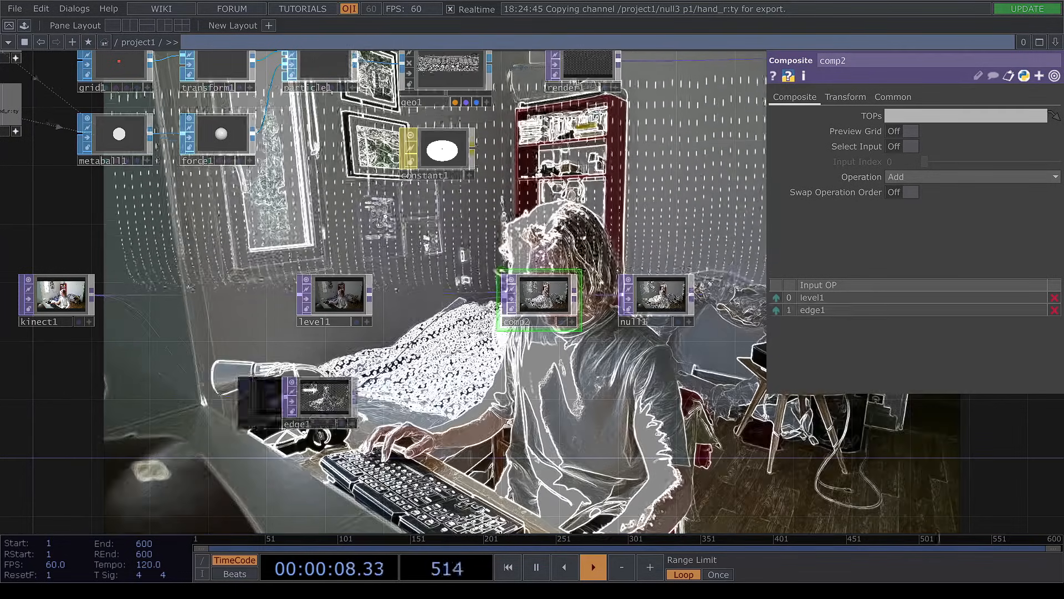
pyautogui.click(321, 400)
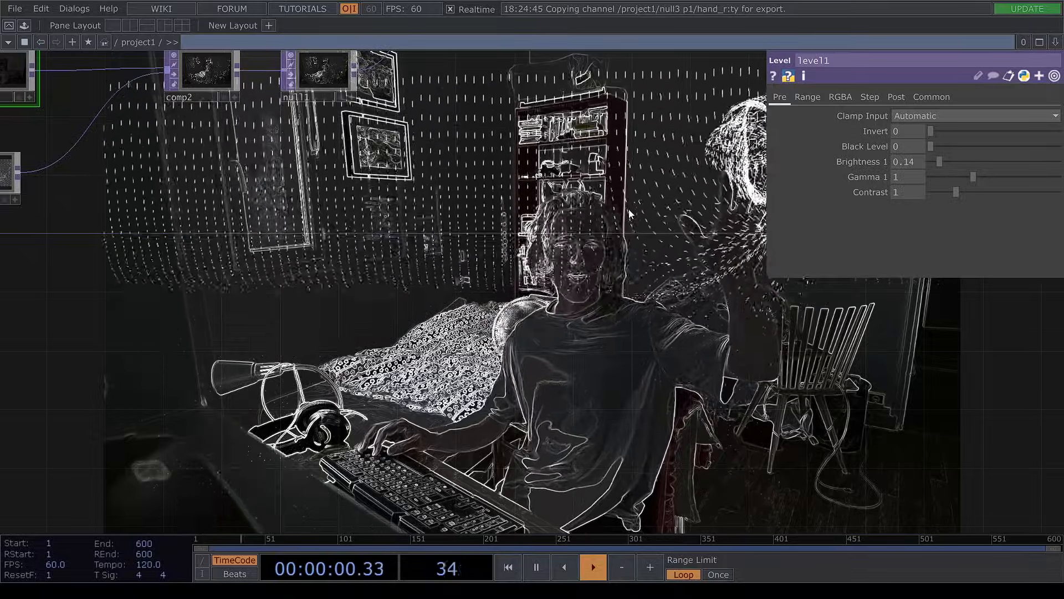
pyautogui.click(593, 567)
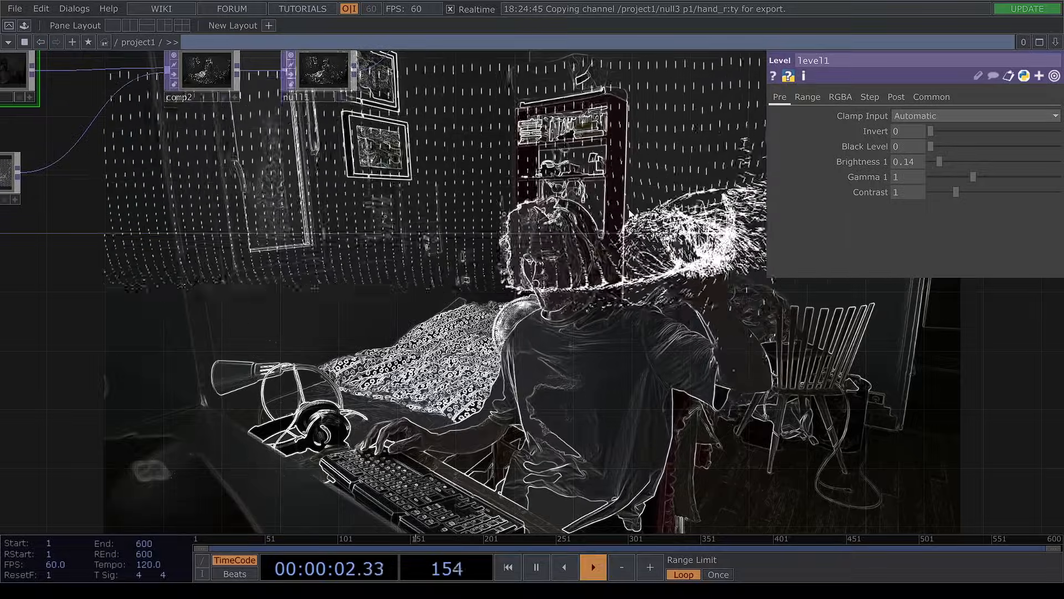